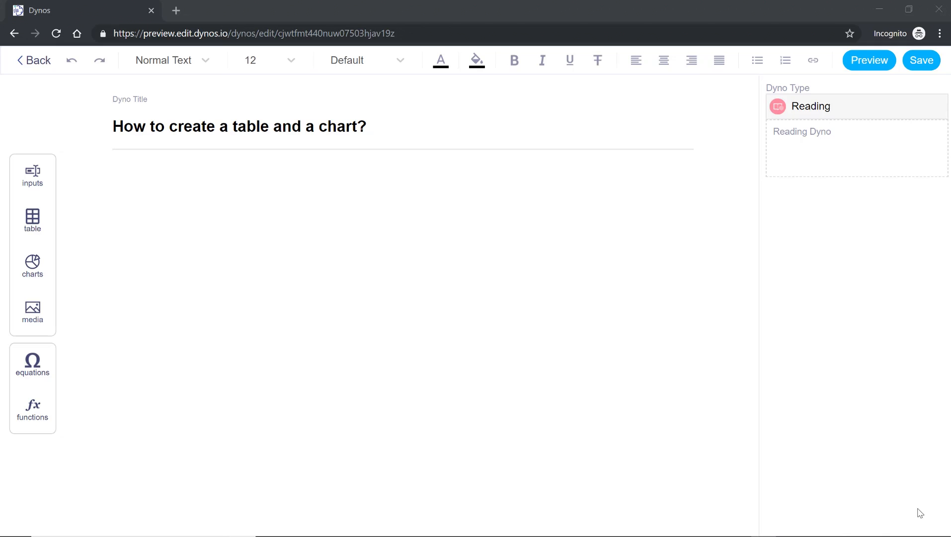
{"action": "mouse_move", "coordinate": [145, 142]}
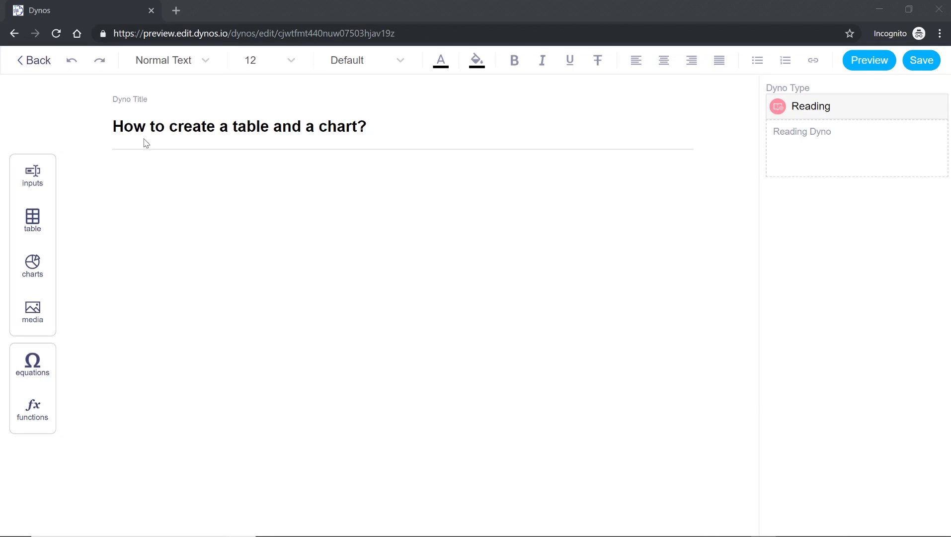
Insert a two-by-two table named table1 below the title and begin editing it.
{"action": "left_click", "coordinate": [142, 178]}
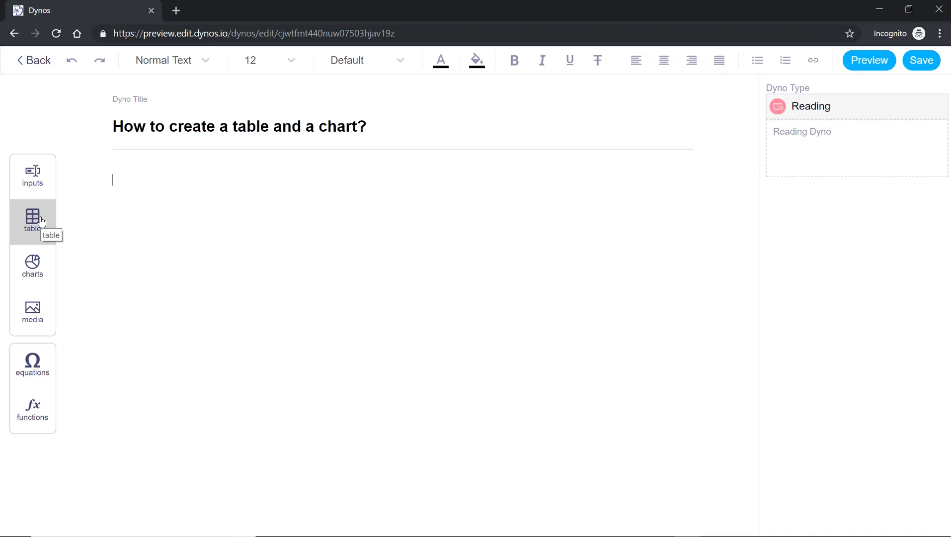
{"action": "left_click", "coordinate": [32, 221]}
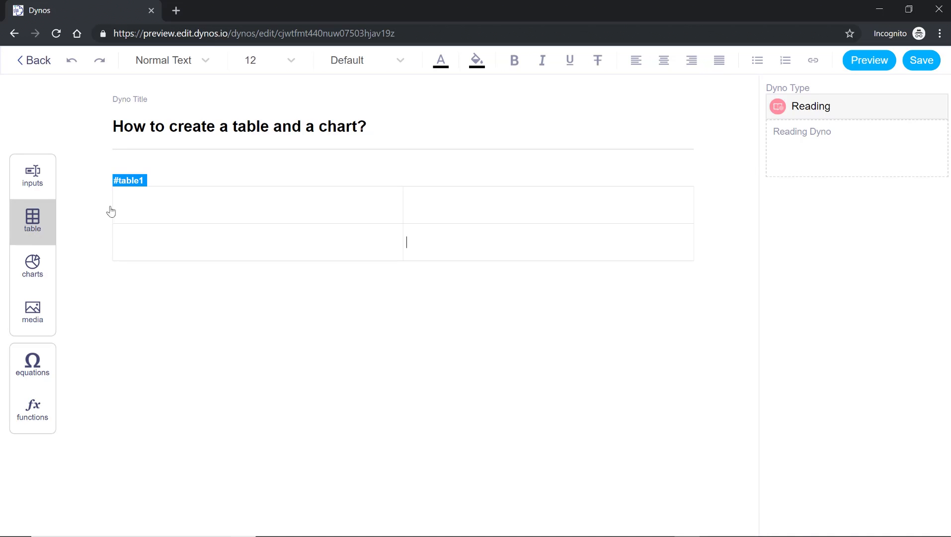
{"action": "left_click", "coordinate": [258, 205]}
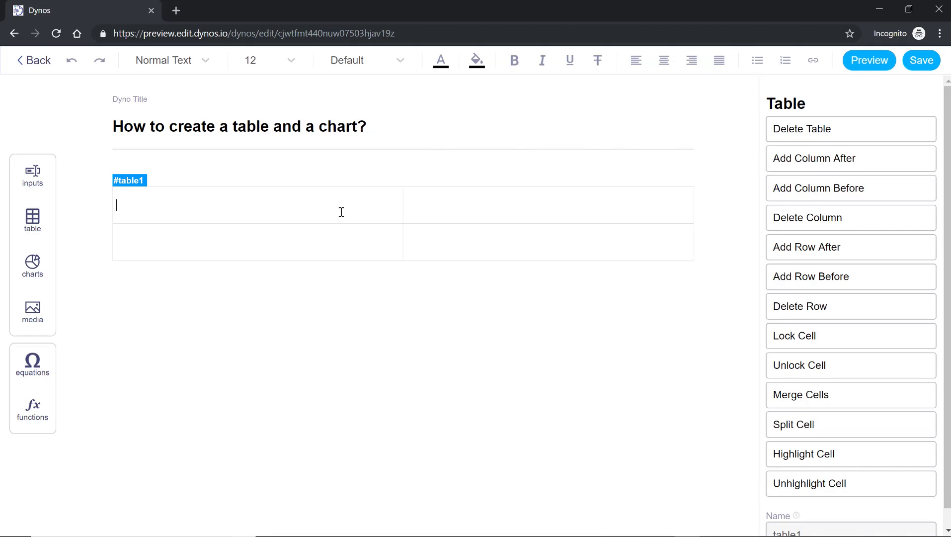
Enter a with 10 in the first row and b with 20 in the second row of table1.
{"action": "type", "text": "a"}
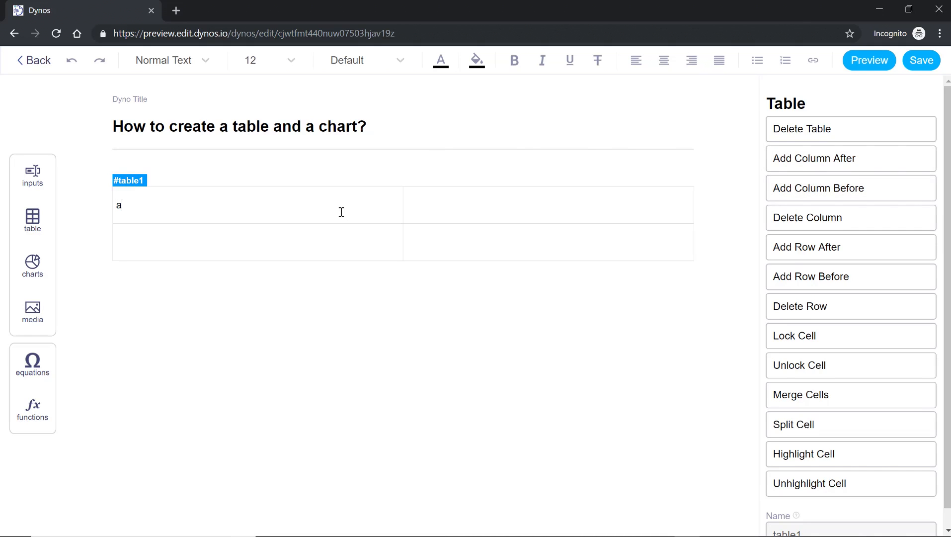
{"action": "type", "text": "10"}
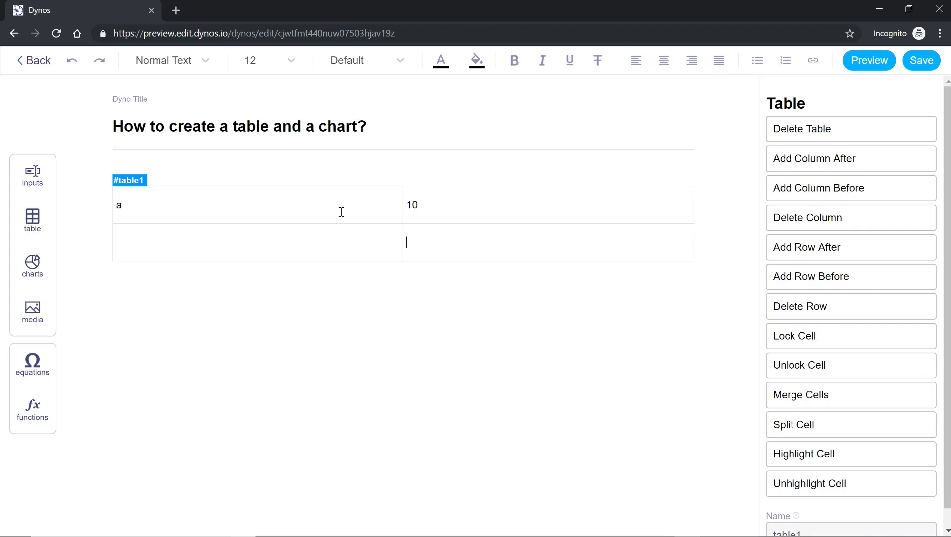
{"action": "type", "text": "b"}
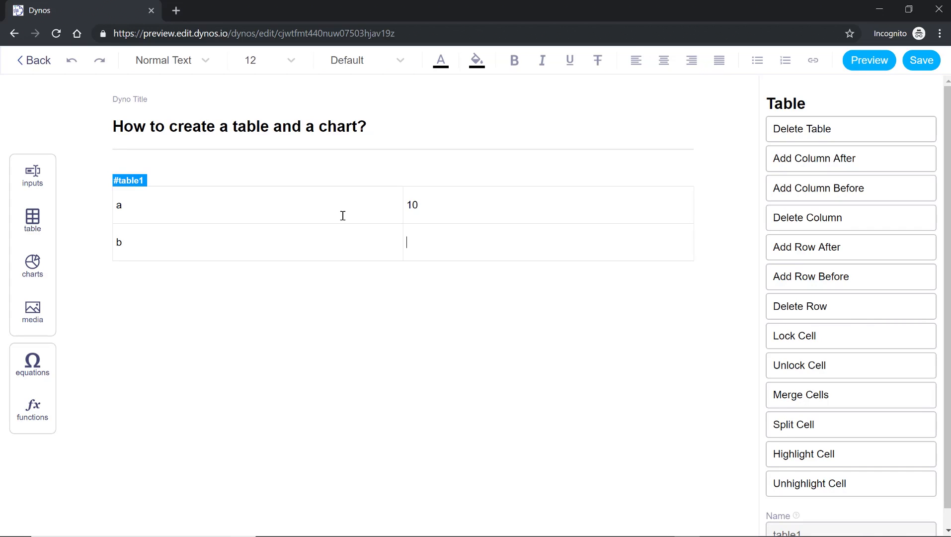
{"action": "type", "text": "20"}
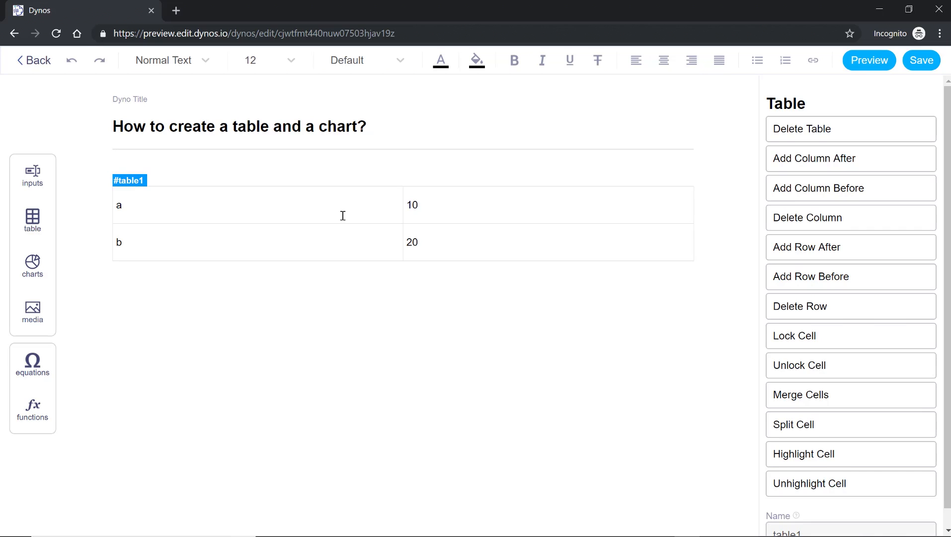
{"action": "left_click", "coordinate": [407, 205]}
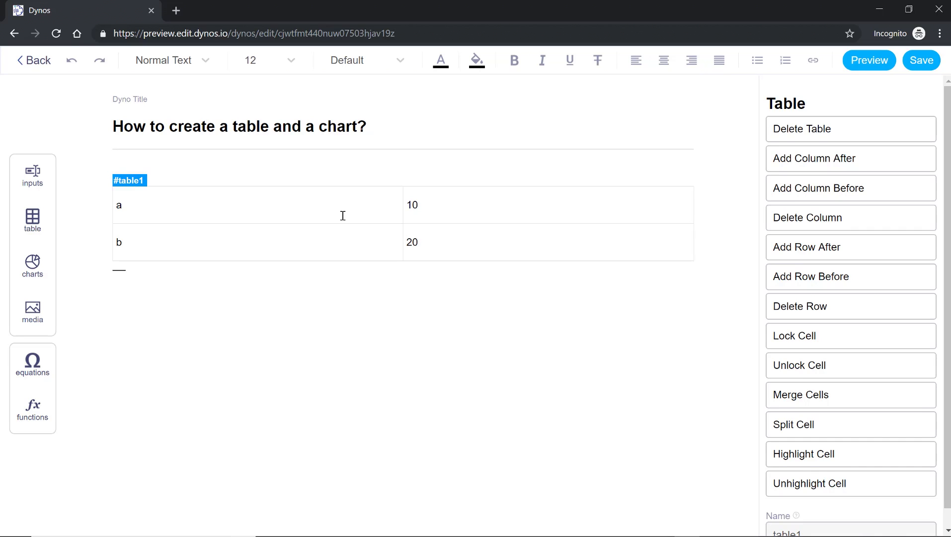
{"action": "mouse_move", "coordinate": [134, 277]}
{"action": "type", "text": "T"}
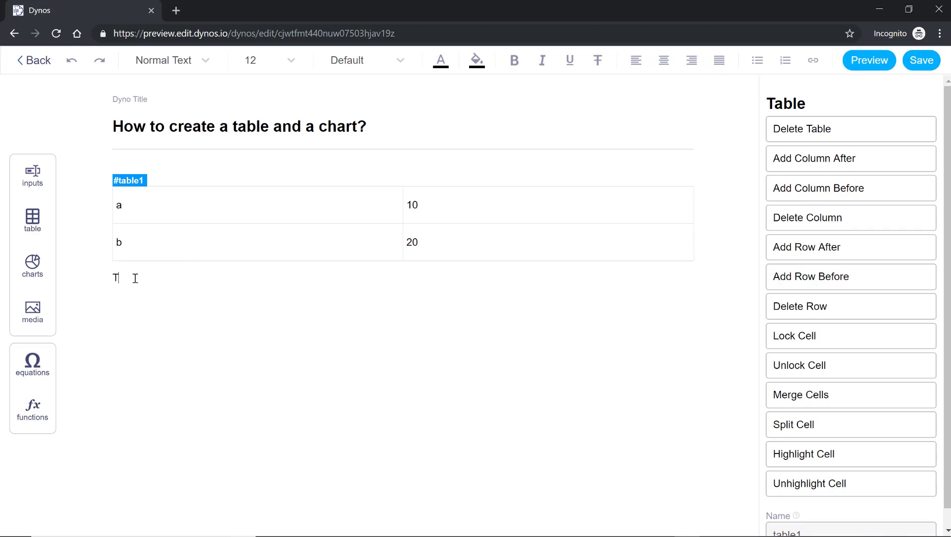
Write "This is where a chart is going to be added:" on the line below table1.
{"action": "type", "text": "his Is where"}
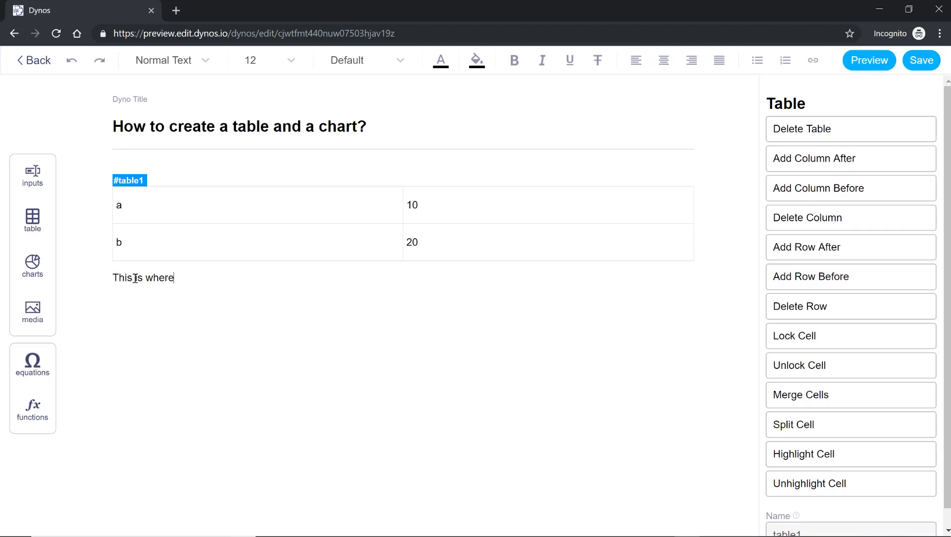
{"action": "type", "text": "a cha"}
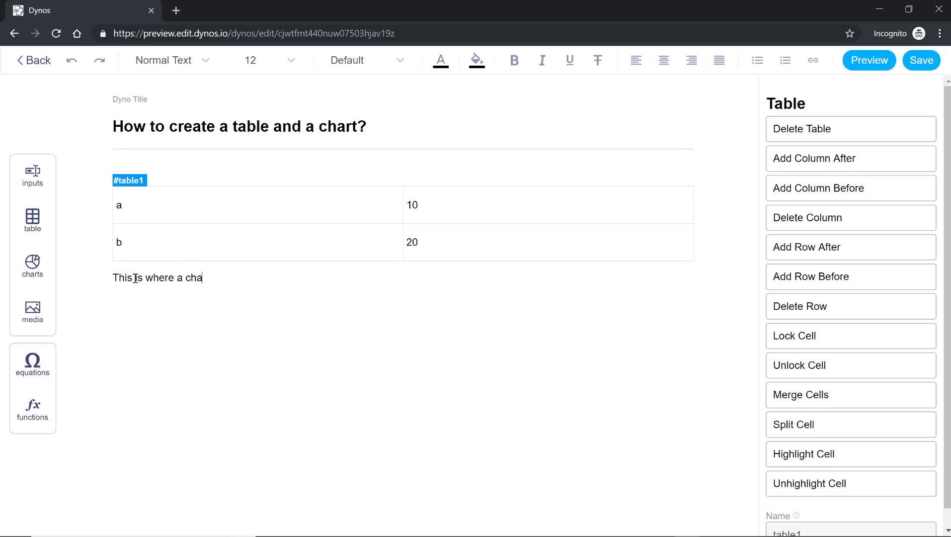
{"action": "type", "text": "rt is going to b"}
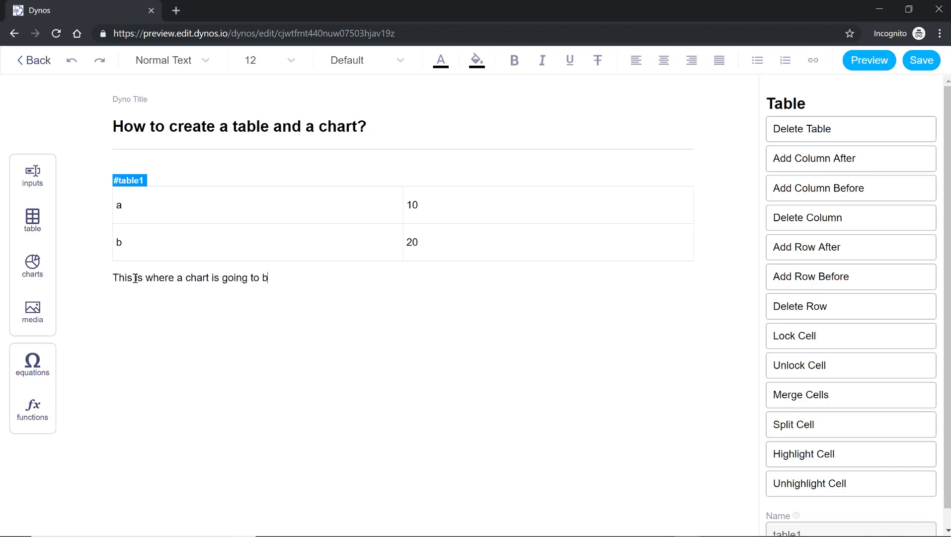
{"action": "type", "text": "e added:"}
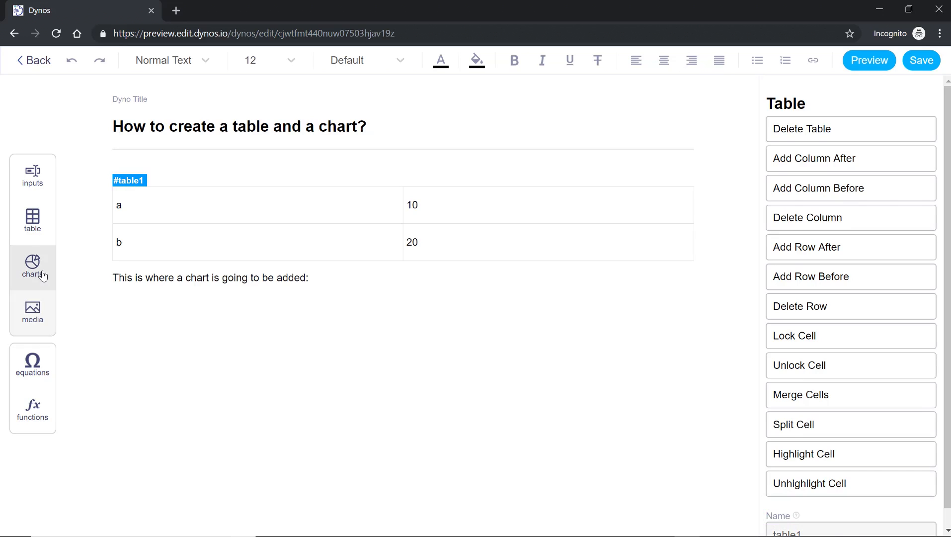
{"action": "mouse_move", "coordinate": [32, 267]}
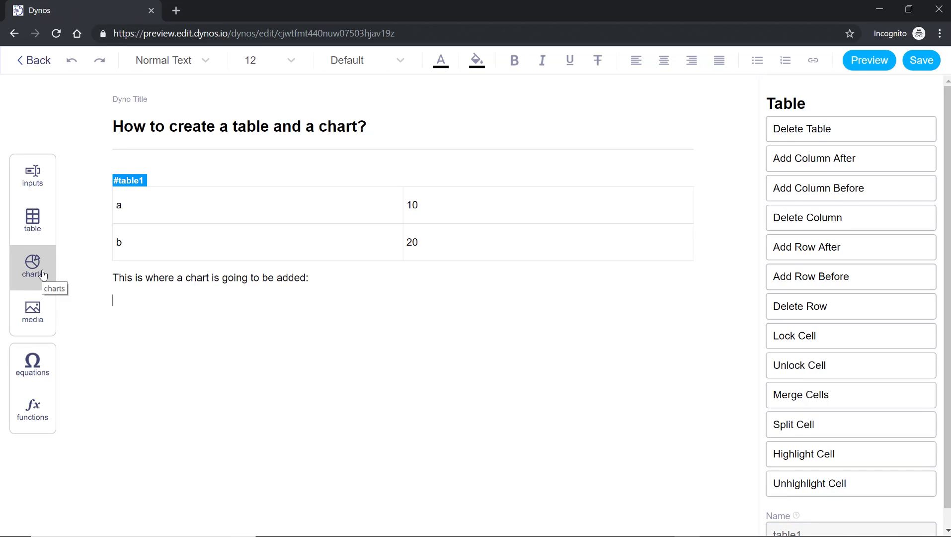
Insert a bar chart named chart1 beneath the sentence.
{"action": "left_click", "coordinate": [32, 267]}
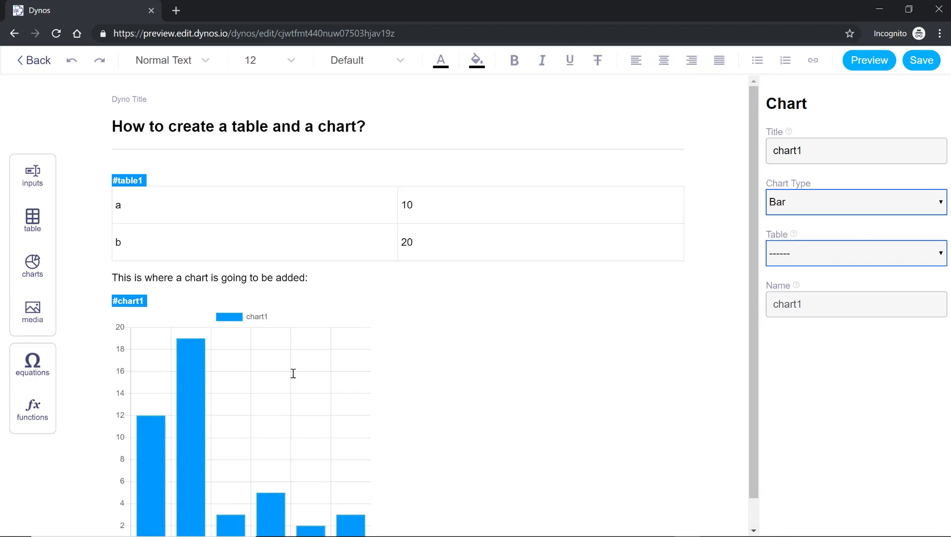
{"action": "mouse_move", "coordinate": [818, 148]}
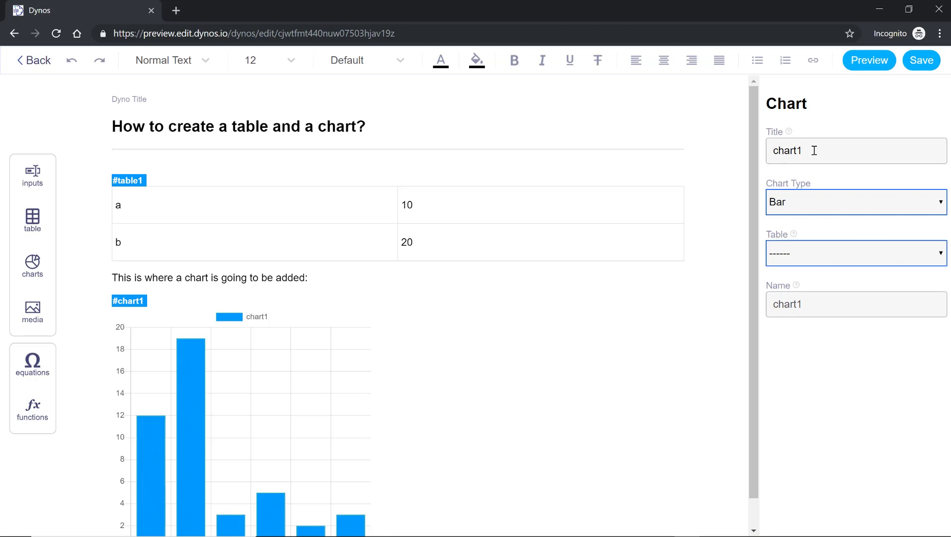
{"action": "mouse_move", "coordinate": [813, 172]}
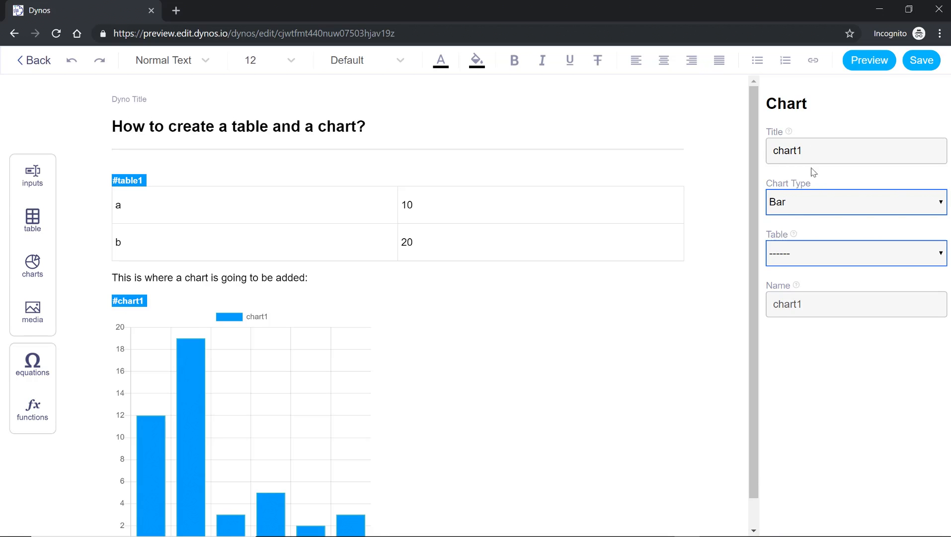
Replace the chart title chart1 with Sample Chart.
{"action": "double_click", "coordinate": [789, 150]}
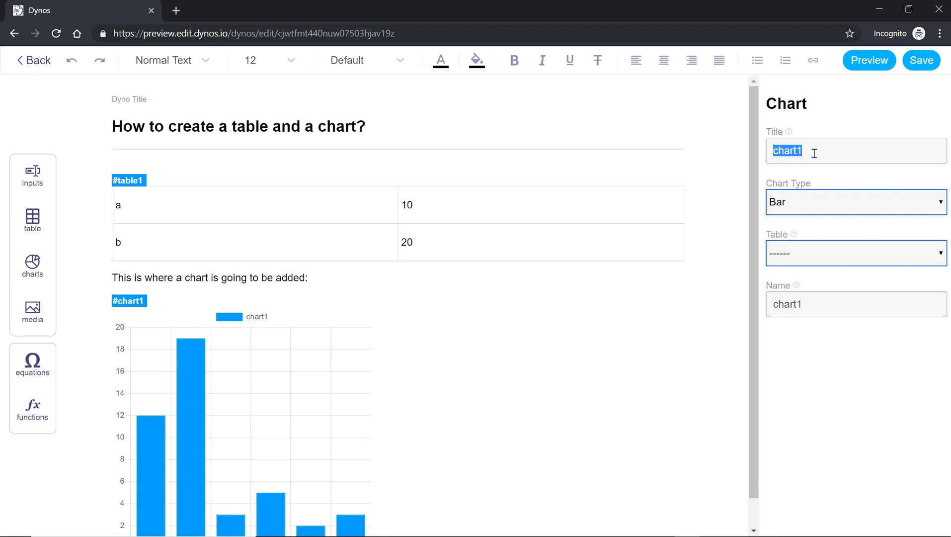
{"action": "type", "text": "S"}
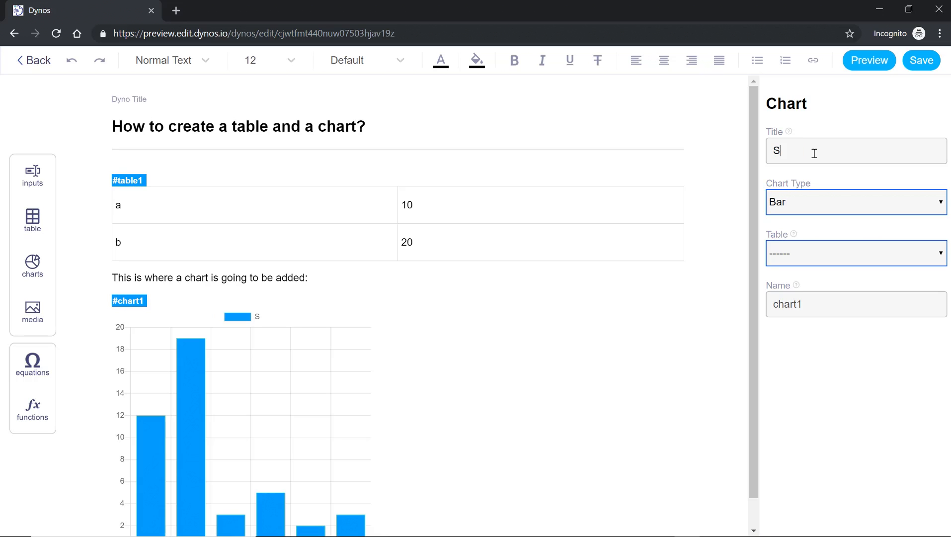
{"action": "type", "text": "ample Ch"}
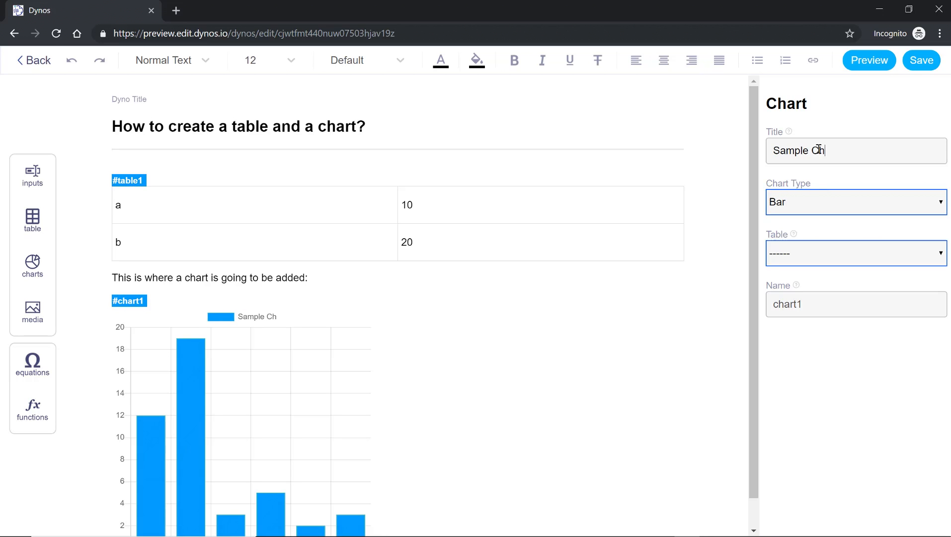
{"action": "type", "text": "art"}
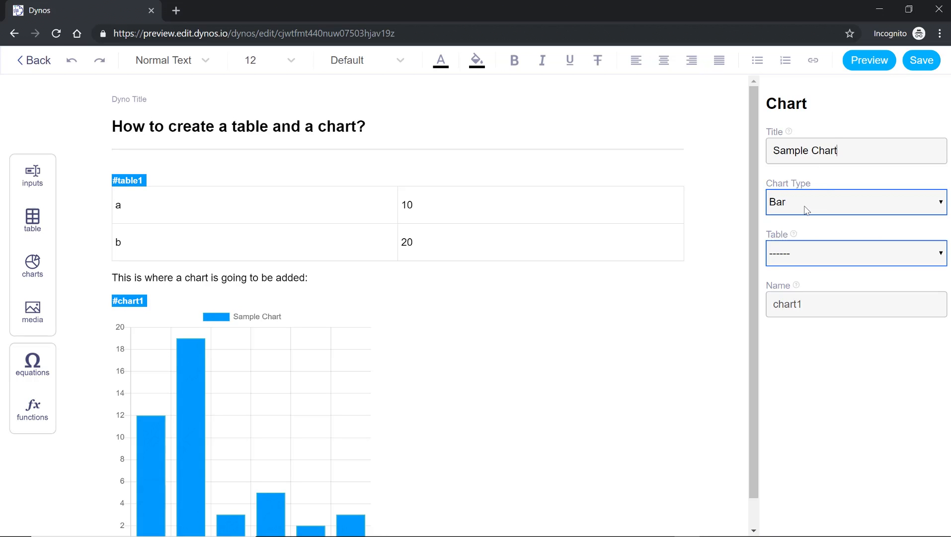
Change chart1's chart type from bar to Pie.
{"action": "left_click", "coordinate": [856, 201]}
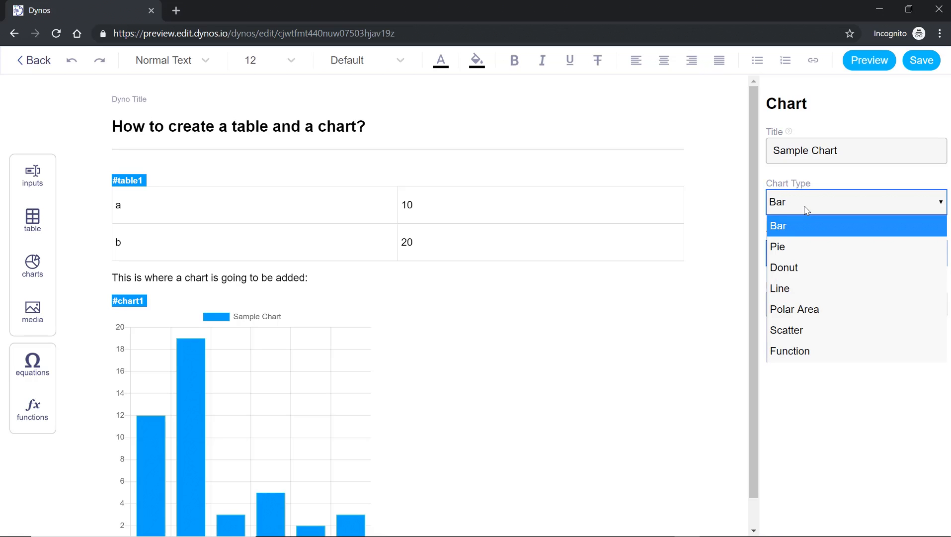
{"action": "mouse_move", "coordinate": [788, 247]}
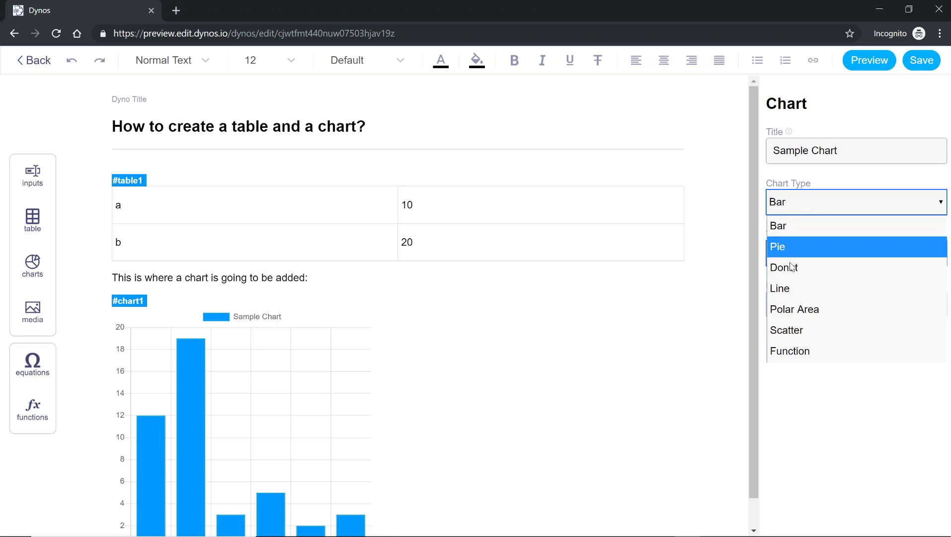
{"action": "mouse_move", "coordinate": [794, 309]}
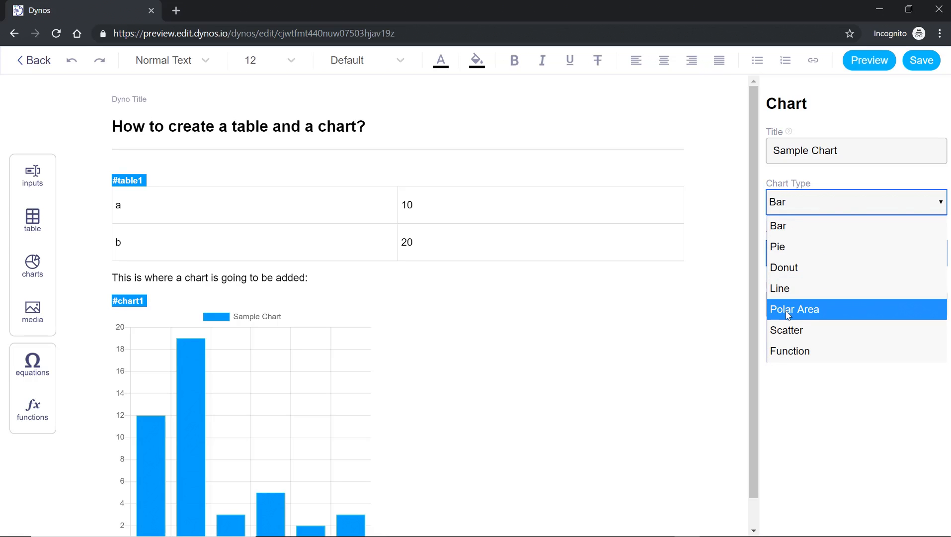
{"action": "mouse_move", "coordinate": [791, 351]}
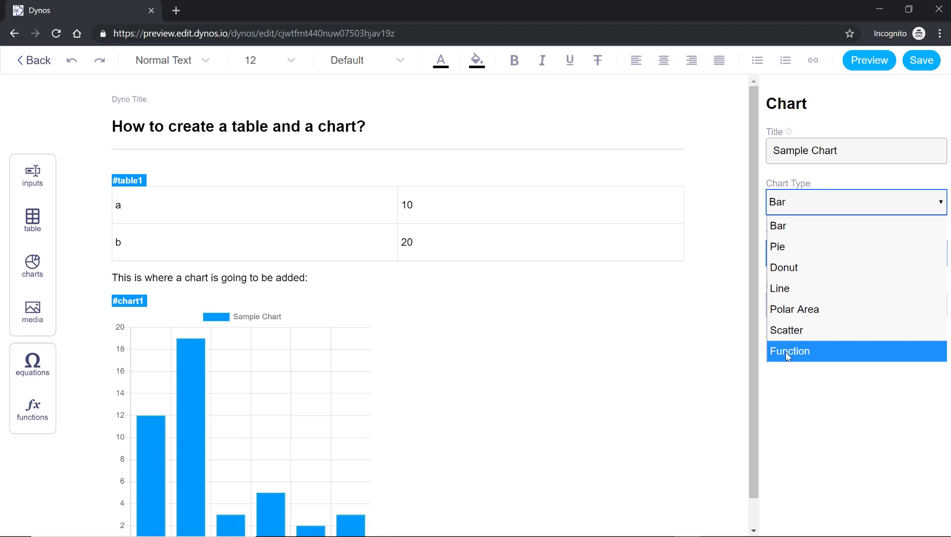
{"action": "mouse_move", "coordinate": [790, 247]}
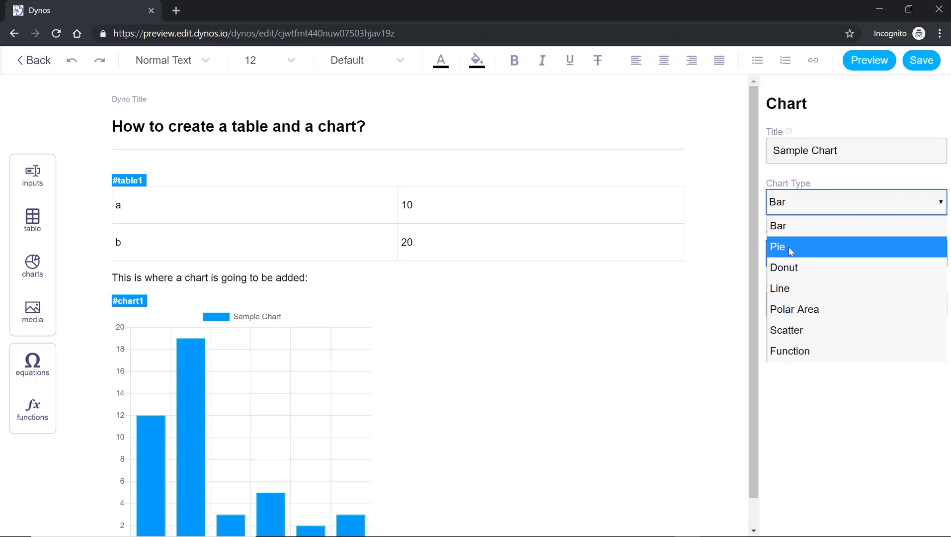
{"action": "left_click", "coordinate": [779, 246]}
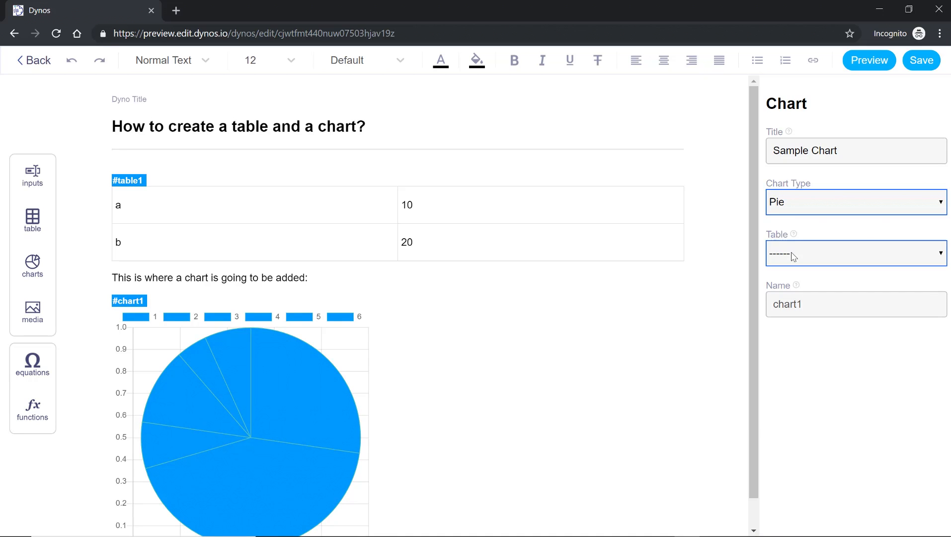
Choose table1 as the source table for chart1.
{"action": "left_click", "coordinate": [854, 253]}
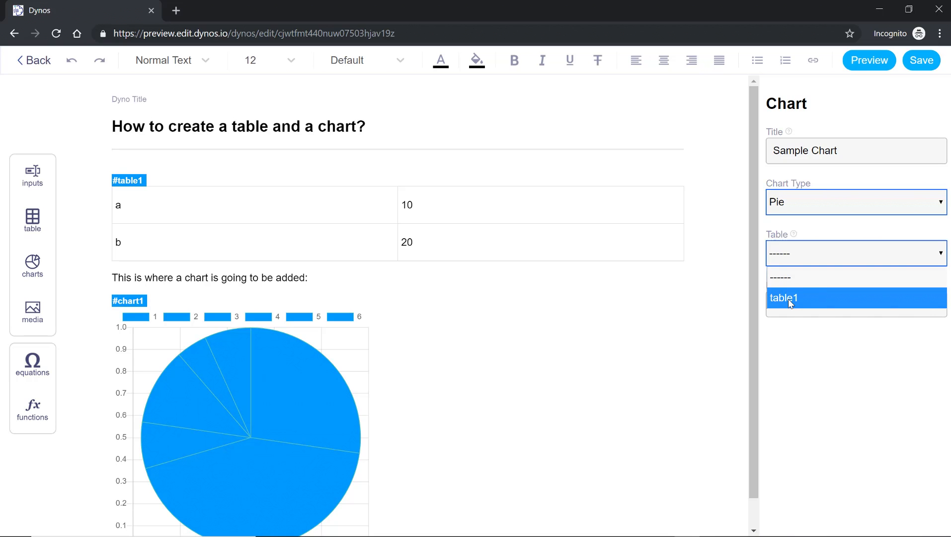
{"action": "left_click", "coordinate": [783, 299]}
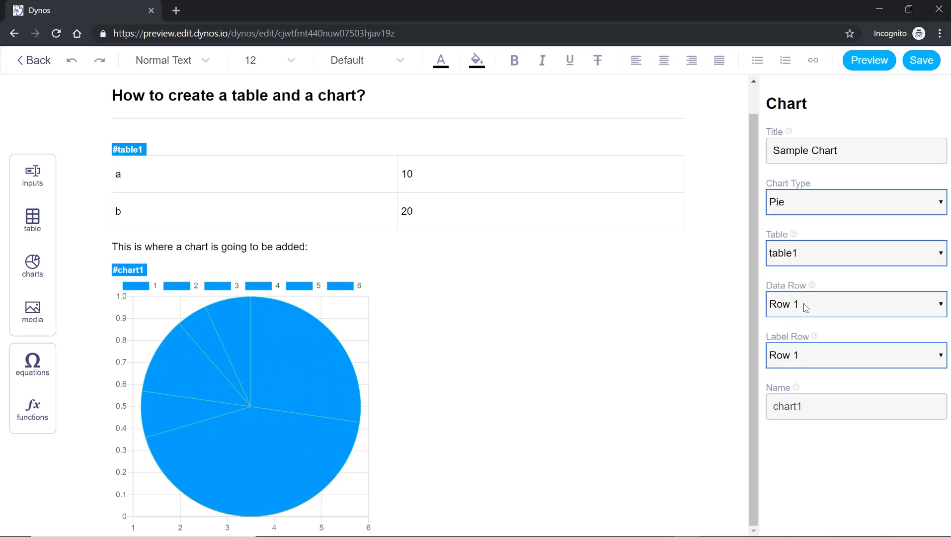
Set chart1's Data Row to Column 2 and Label Row to Column 1.
{"action": "left_click", "coordinate": [856, 304]}
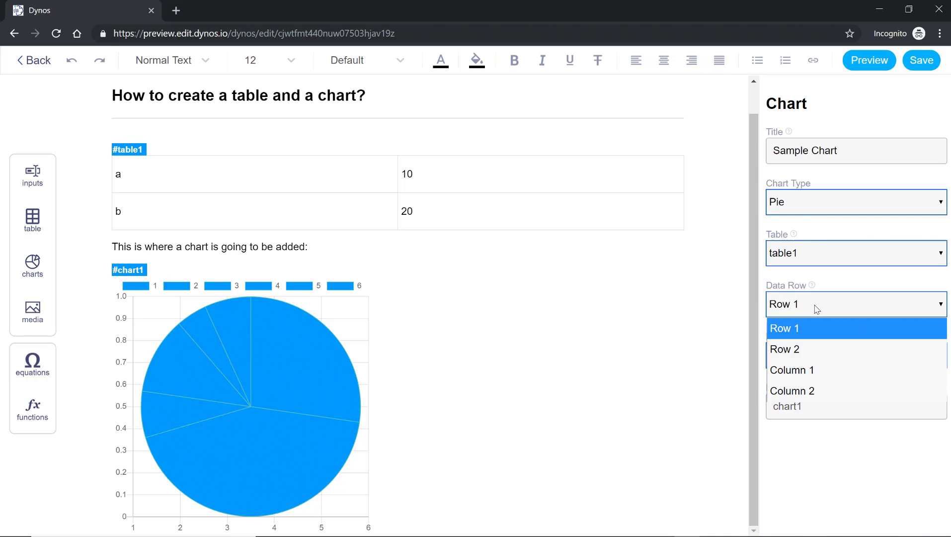
{"action": "mouse_move", "coordinate": [791, 370]}
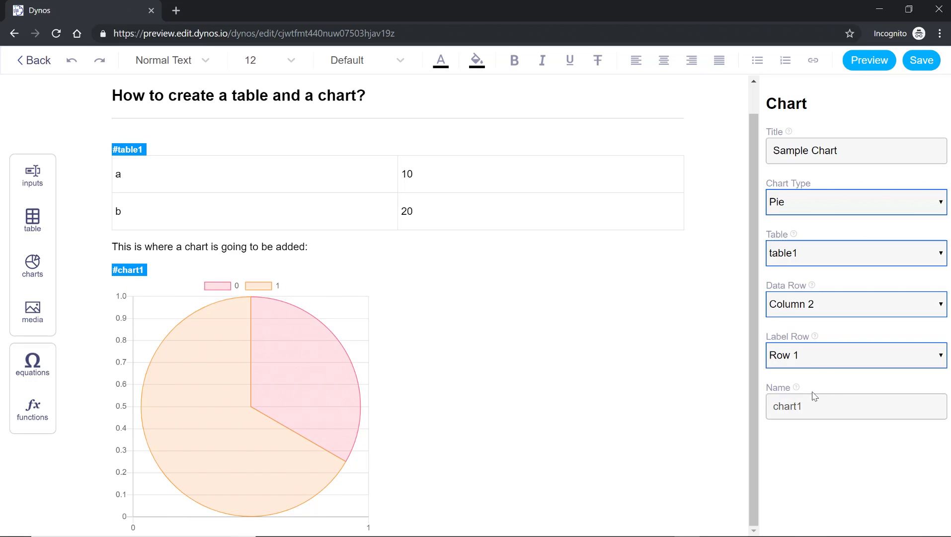
{"action": "left_click", "coordinate": [855, 354]}
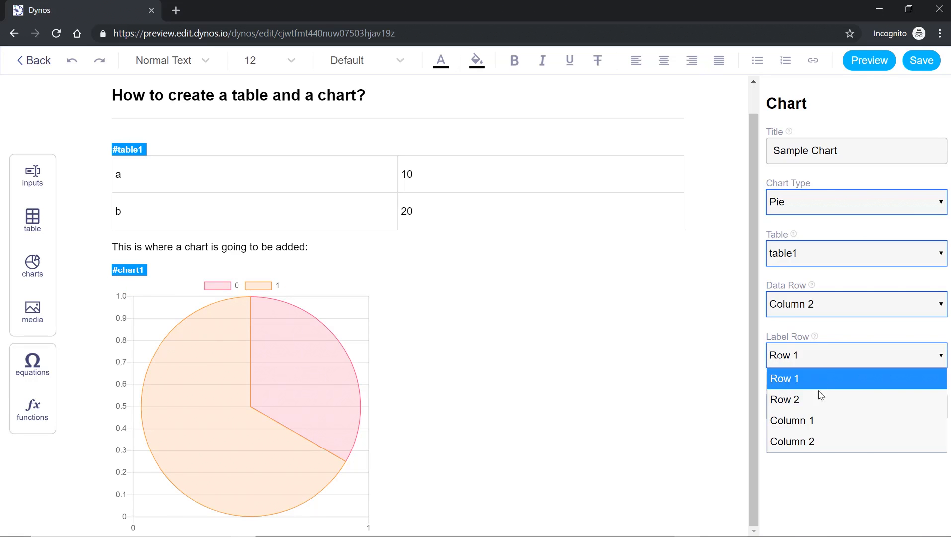
{"action": "left_click", "coordinate": [792, 419]}
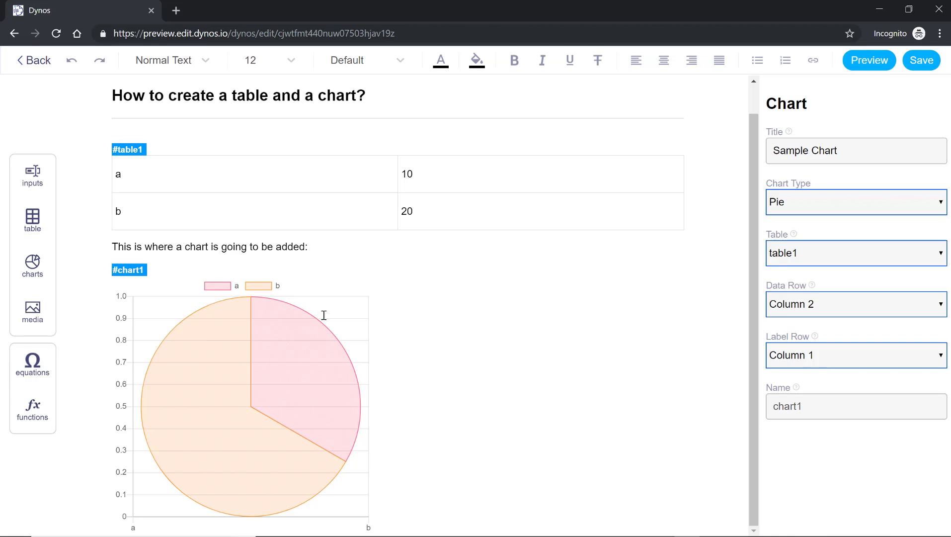
{"action": "mouse_move", "coordinate": [290, 295]}
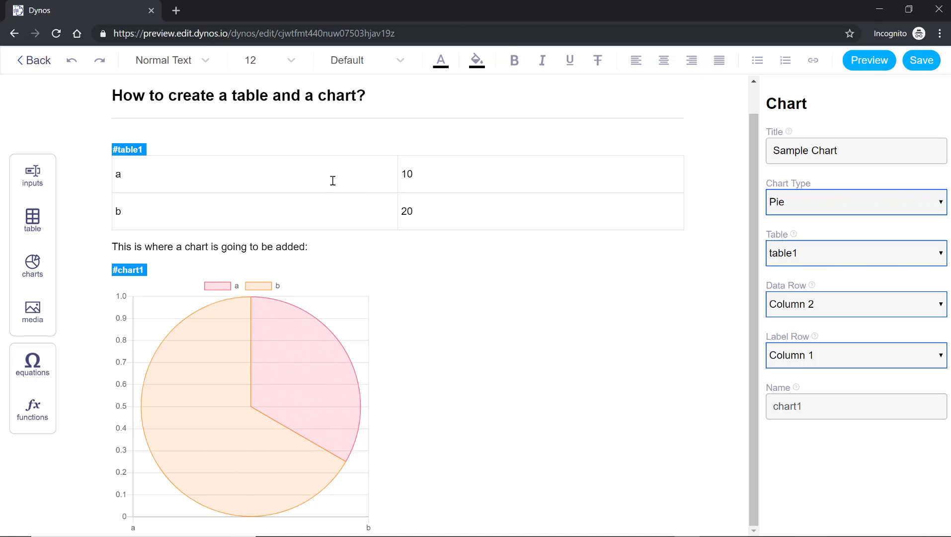
{"action": "mouse_move", "coordinate": [447, 173]}
{"action": "type", "text": "0"}
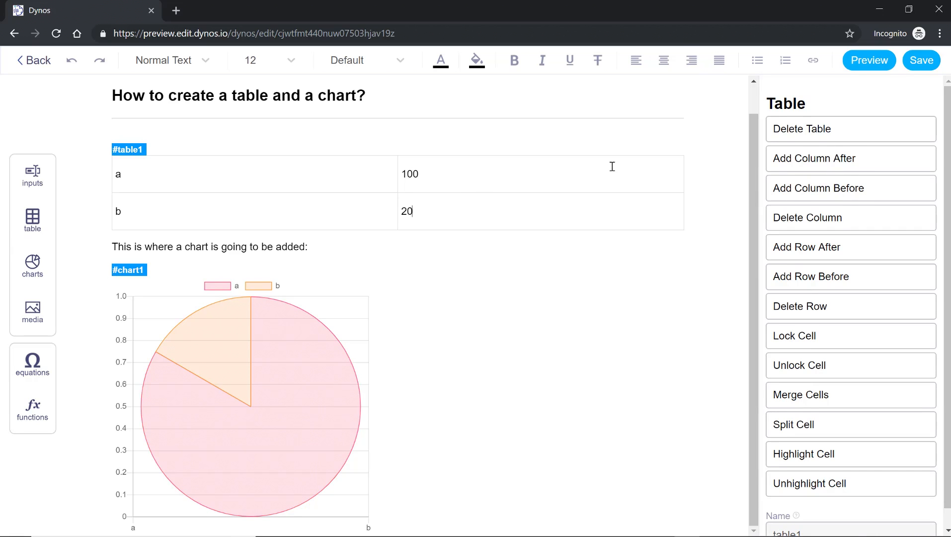
Switch the reading to Preview with a's value at 100 reflected in the pie.
{"action": "left_click", "coordinate": [867, 60]}
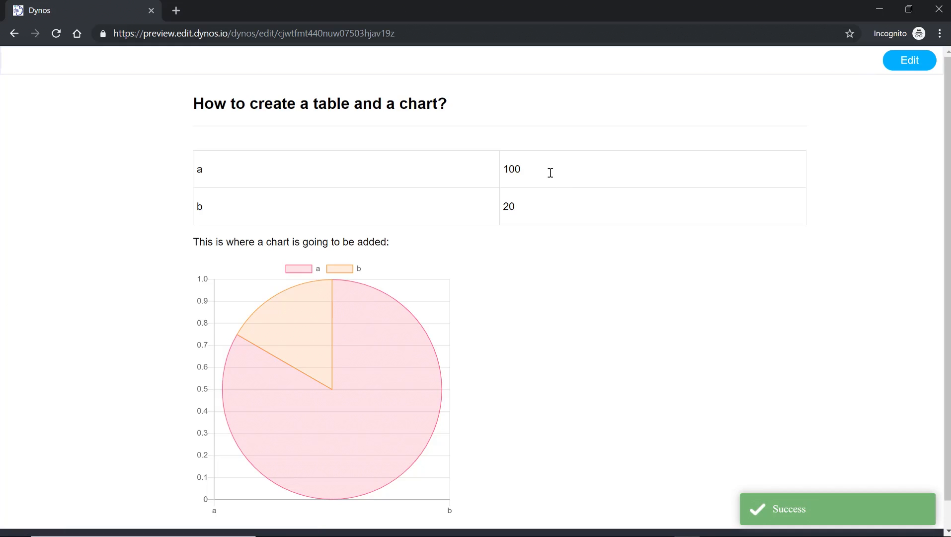
In Preview, set the first value to 10 and rename the rows apples and bananas.
{"action": "type", "text": "10"}
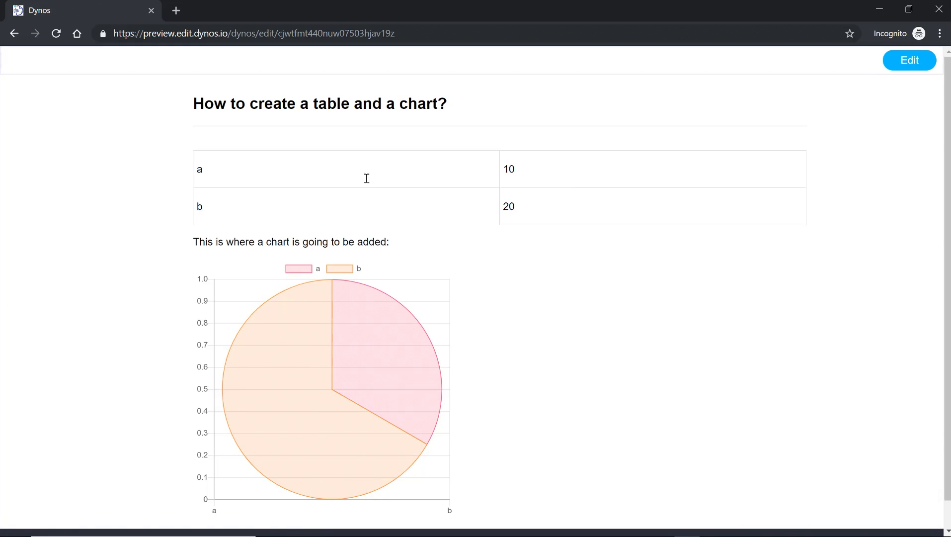
{"action": "type", "text": "pp"}
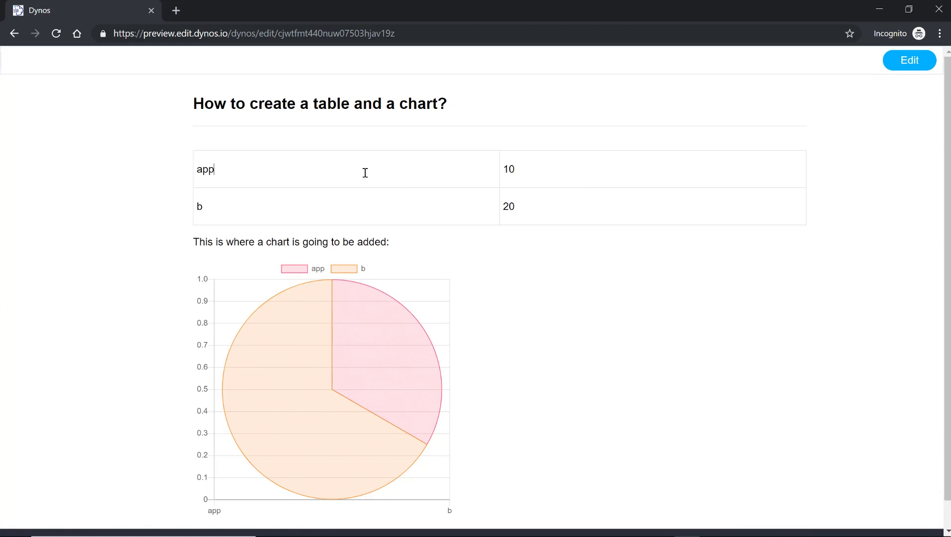
{"action": "type", "text": "les"}
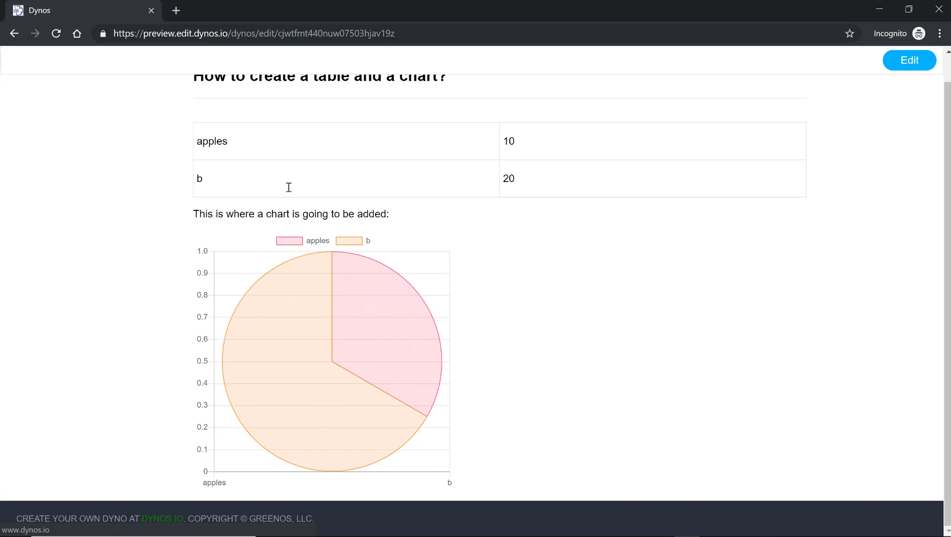
{"action": "left_click", "coordinate": [200, 178]}
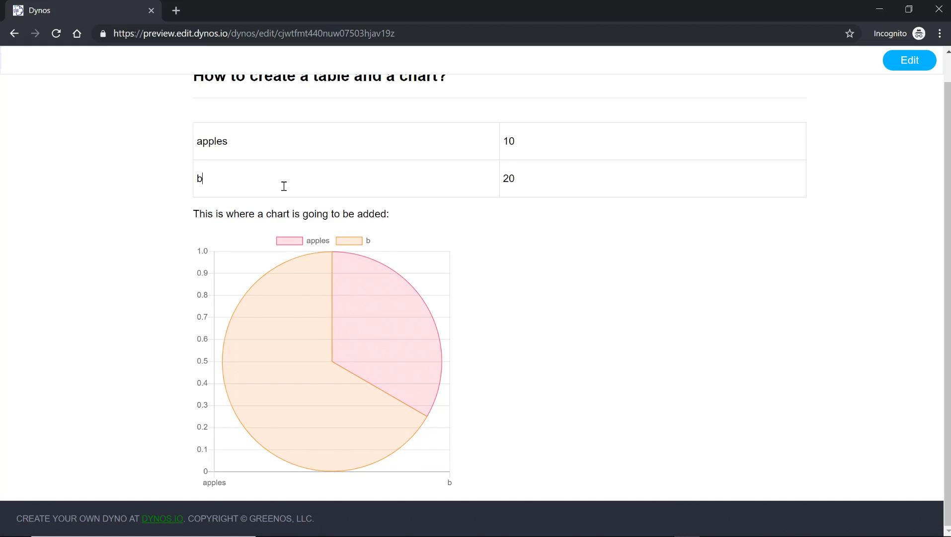
{"action": "type", "text": "ananas"}
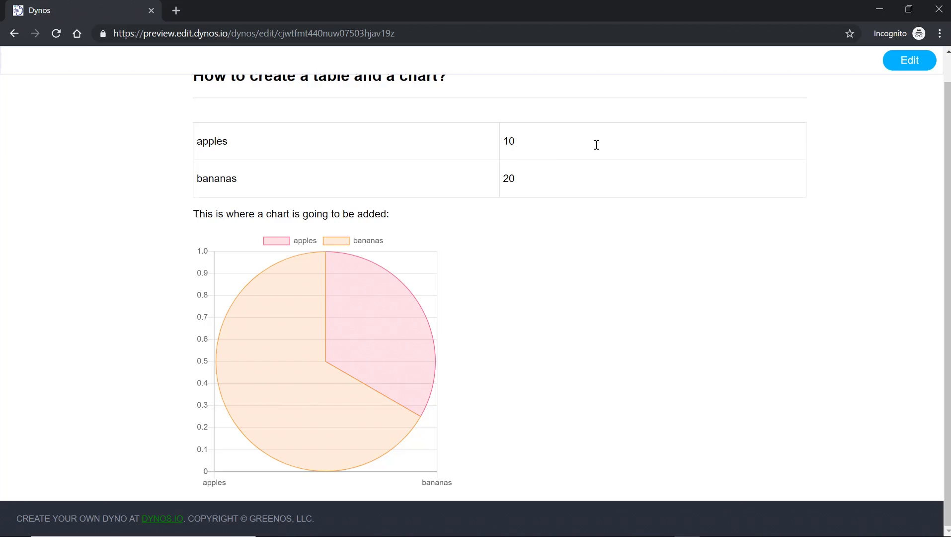
{"action": "mouse_move", "coordinate": [909, 60]}
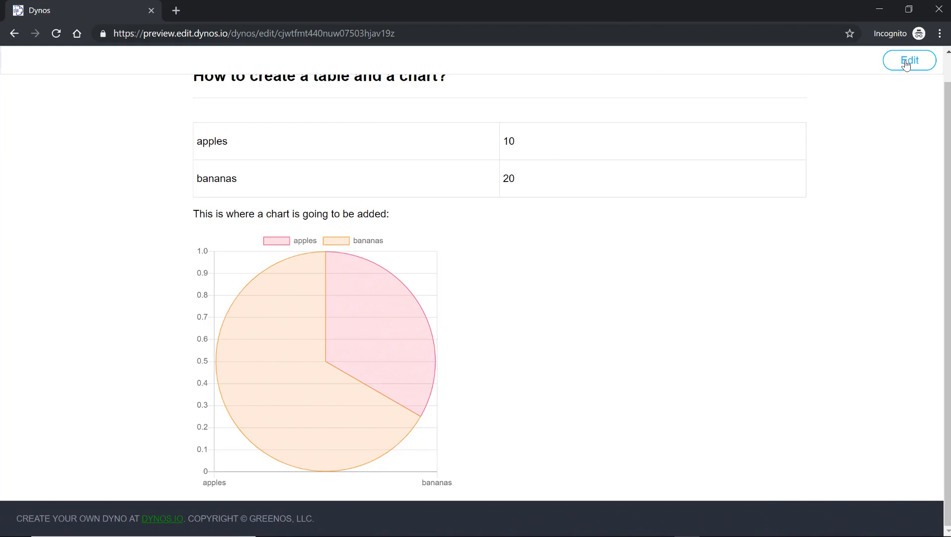
Return to editing mode showing table1 and its linked pie chart.
{"action": "left_click", "coordinate": [910, 59]}
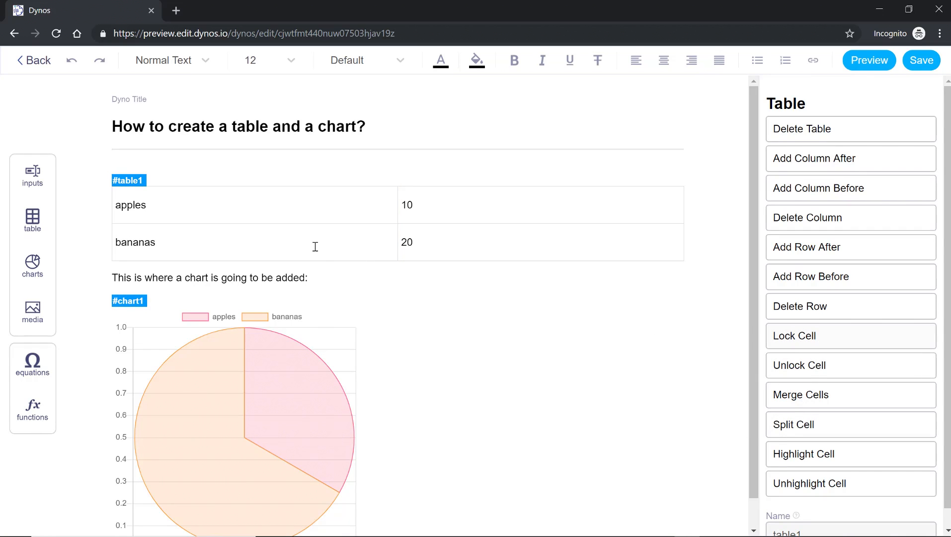
{"action": "mouse_move", "coordinate": [789, 344]}
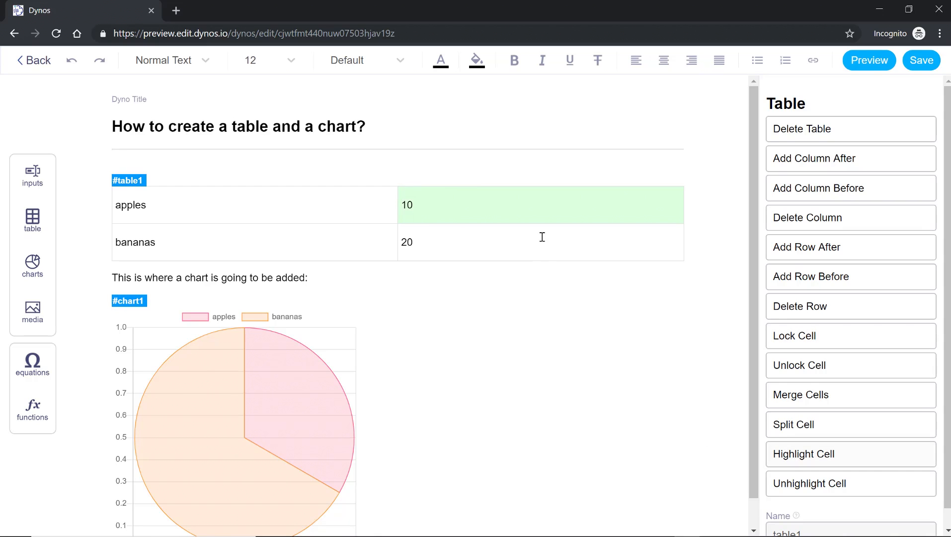
{"action": "mouse_move", "coordinate": [804, 454]}
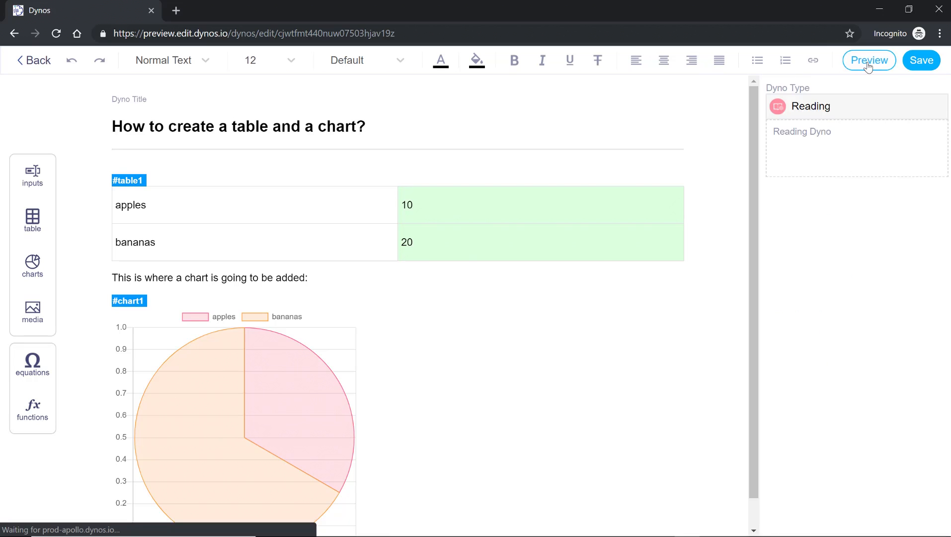
In reader view, change the apples and bananas values to 100 and 200, then return to editing.
{"action": "left_click", "coordinate": [869, 60]}
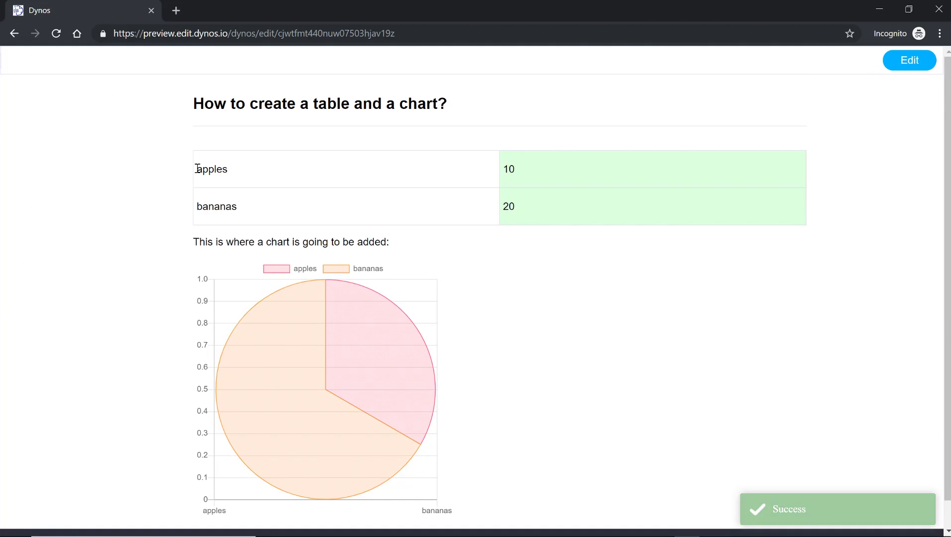
{"action": "double_click", "coordinate": [212, 169]}
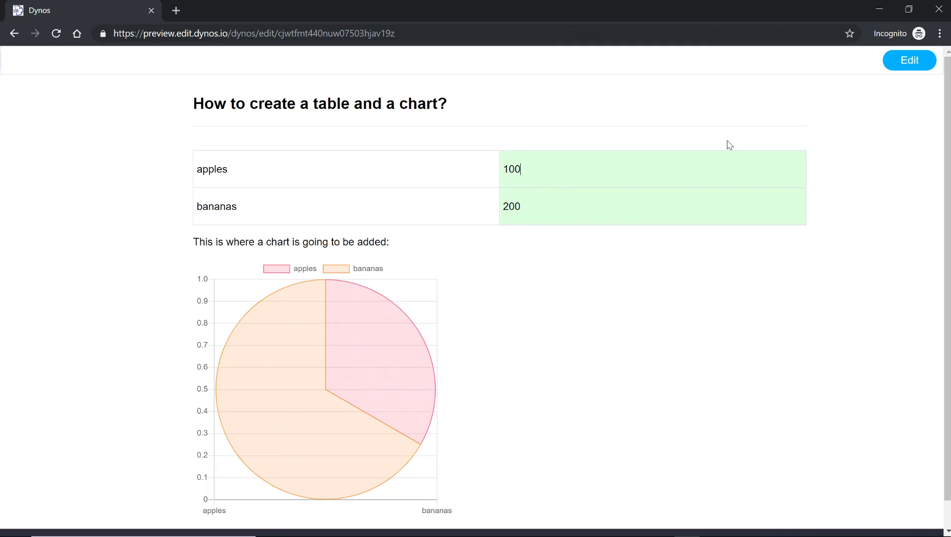
{"action": "left_click", "coordinate": [909, 60]}
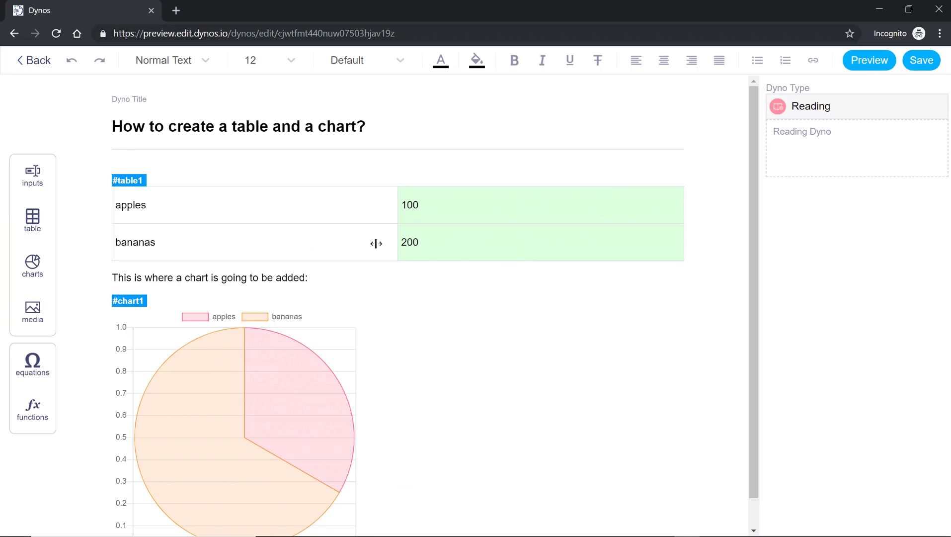